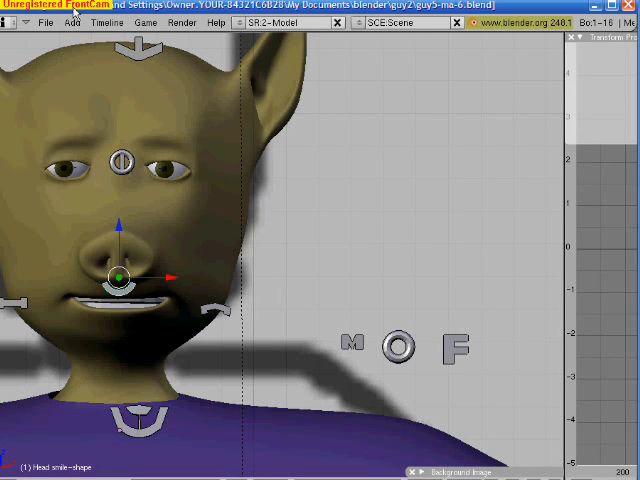
pyautogui.moveTo(88, 192)
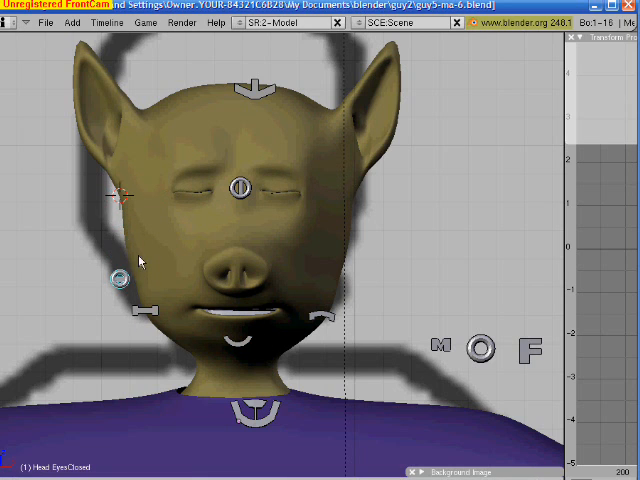
# Step: Pose the gaze control to shift the eyes and the BrowsTogether control to knit the brows
pyautogui.click(238, 190)
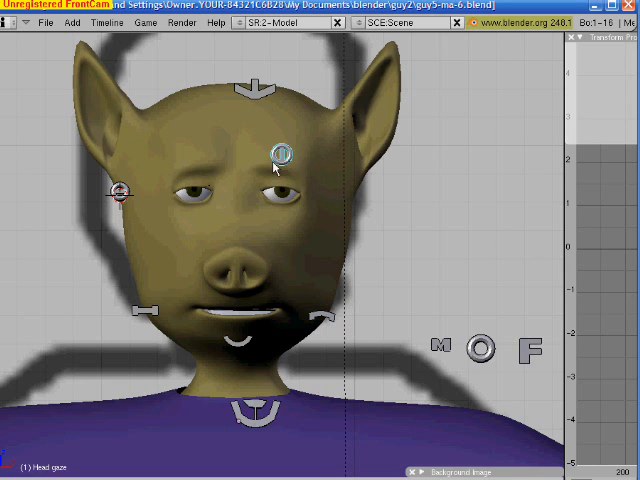
pyautogui.click(250, 190)
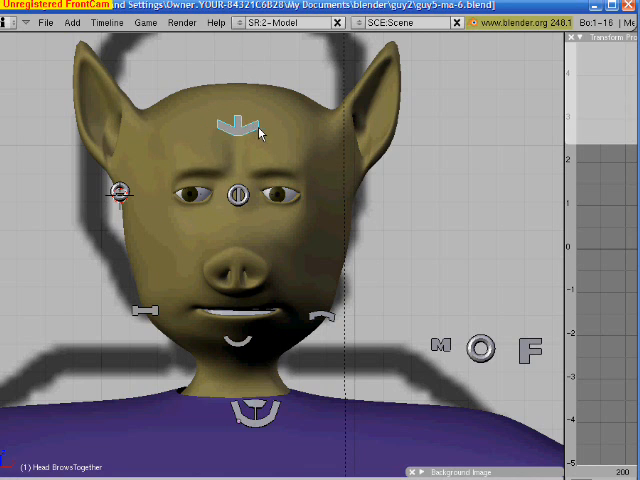
# Step: Drag the Frown control to pull the mouth corners down
pyautogui.moveTo(236, 126); pyautogui.dragTo(330, 96)
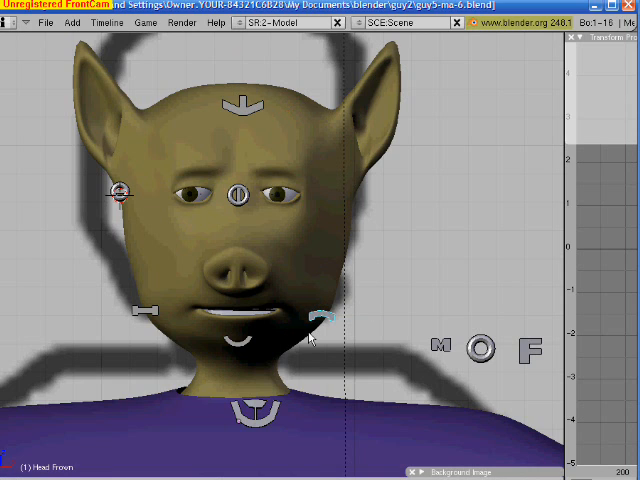
pyautogui.moveTo(430, 328)
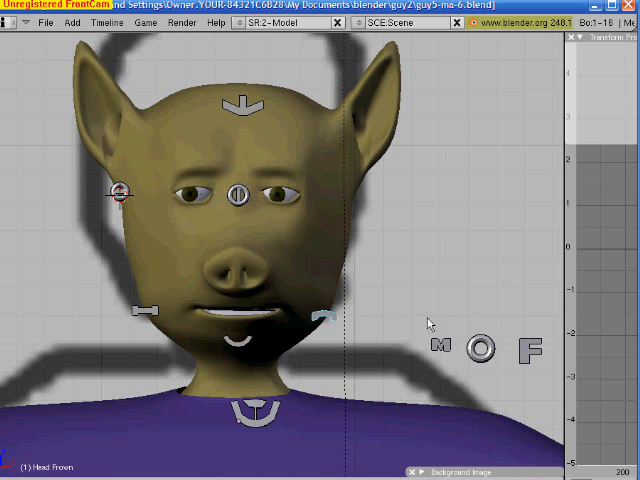
pyautogui.moveTo(364, 318)
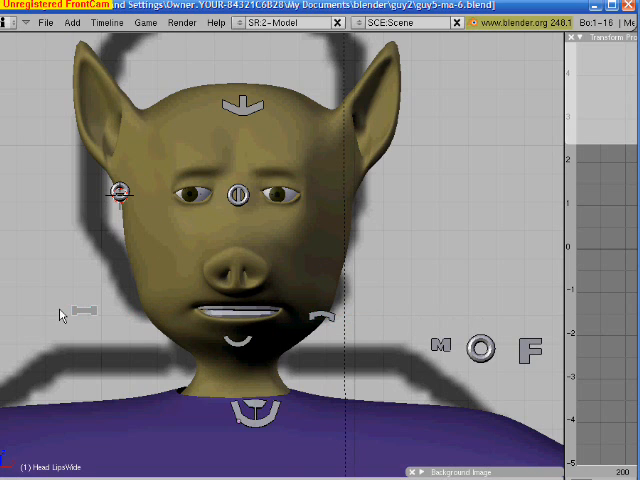
# Step: Lower the JawControl bone under the chin to open the mouth
pyautogui.click(156, 312)
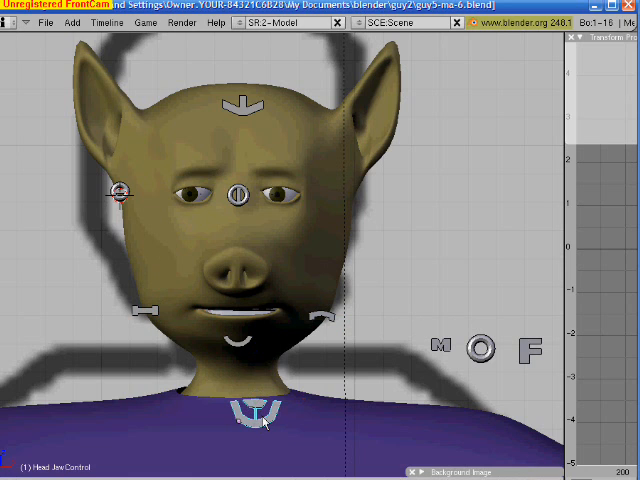
pyautogui.moveTo(258, 416); pyautogui.dragTo(258, 448)
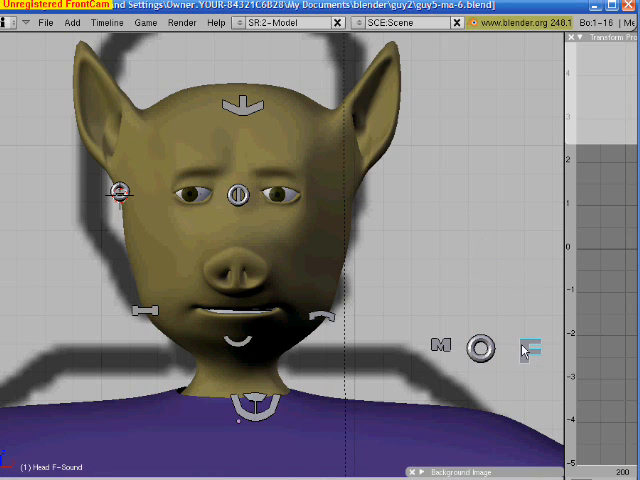
pyautogui.moveTo(528, 352)
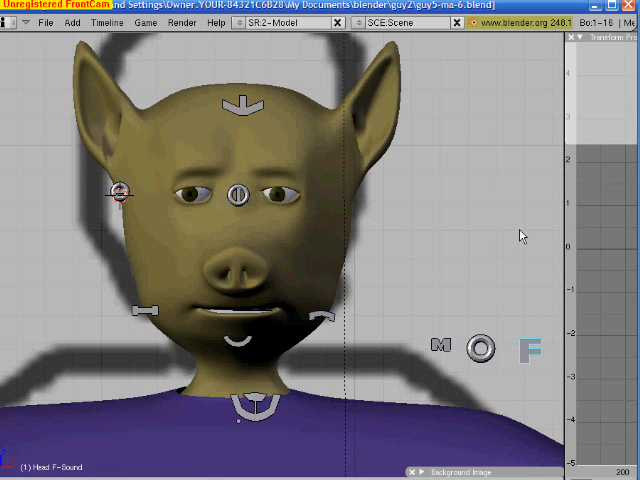
# Step: Pose the M-Sound and O phoneme controls to reshape the mouth
pyautogui.click(440, 346)
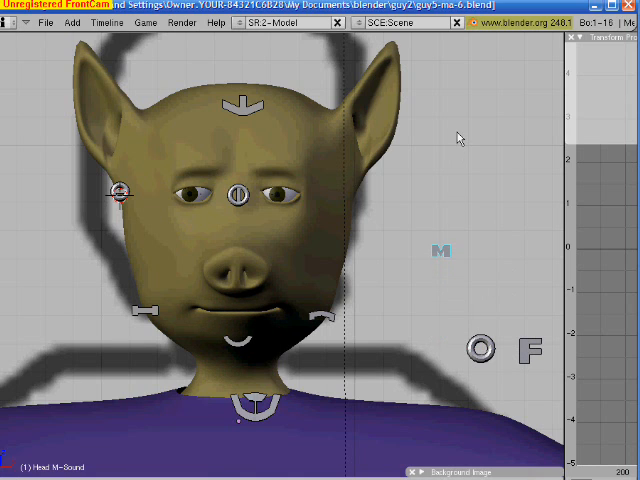
pyautogui.moveTo(466, 176)
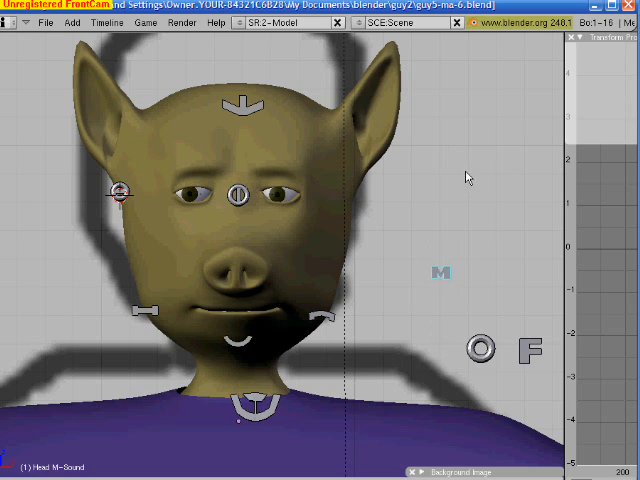
pyautogui.click(480, 348)
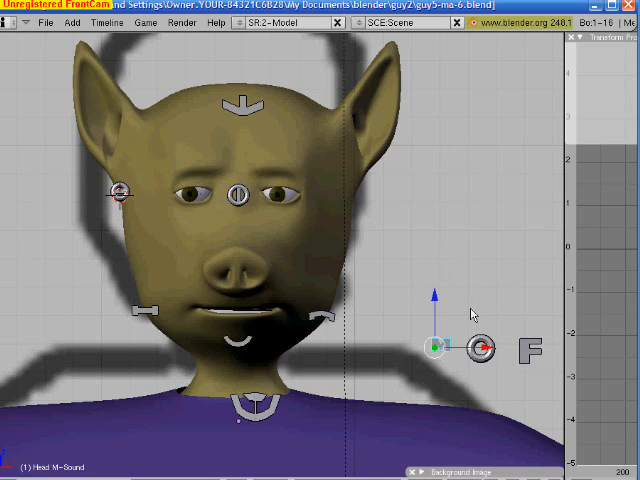
pyautogui.moveTo(416, 334)
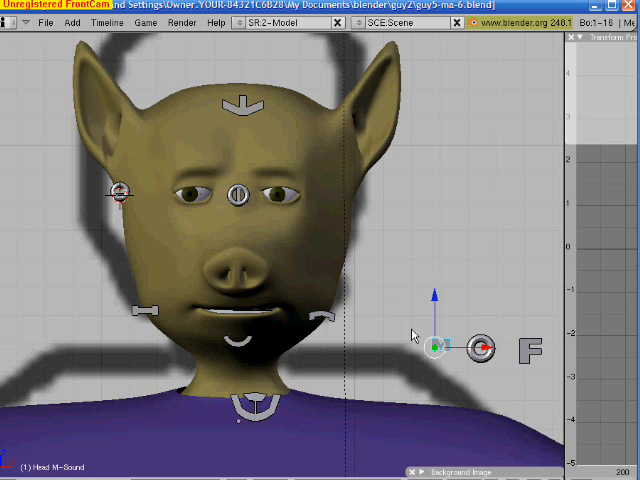